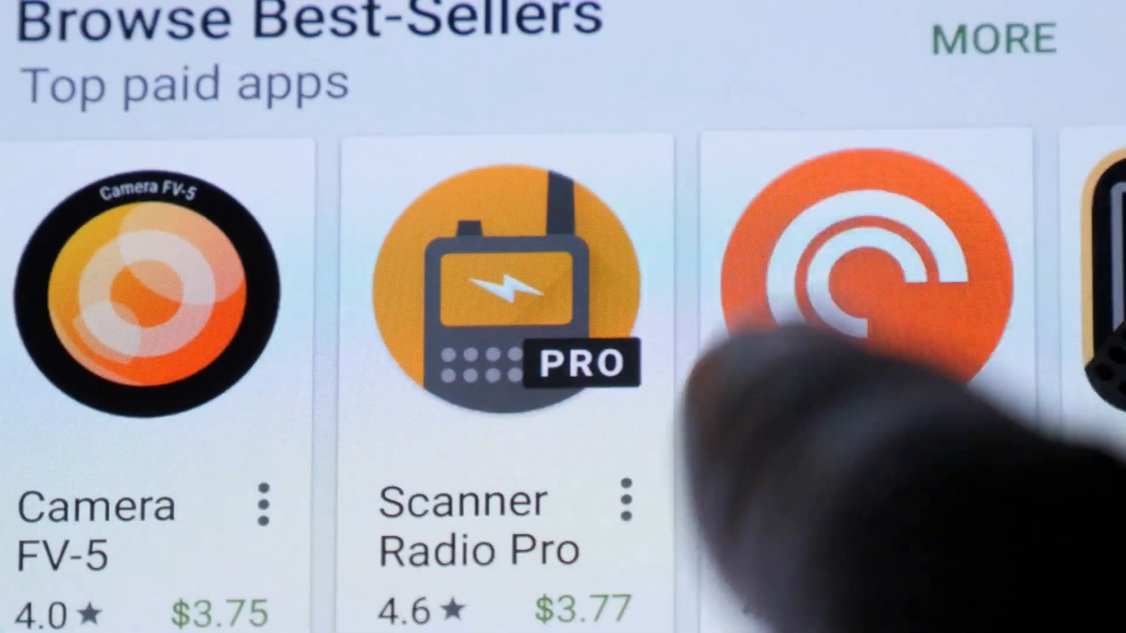
{"action": "scroll", "scroll_direction": "down", "scroll_amount": 3}
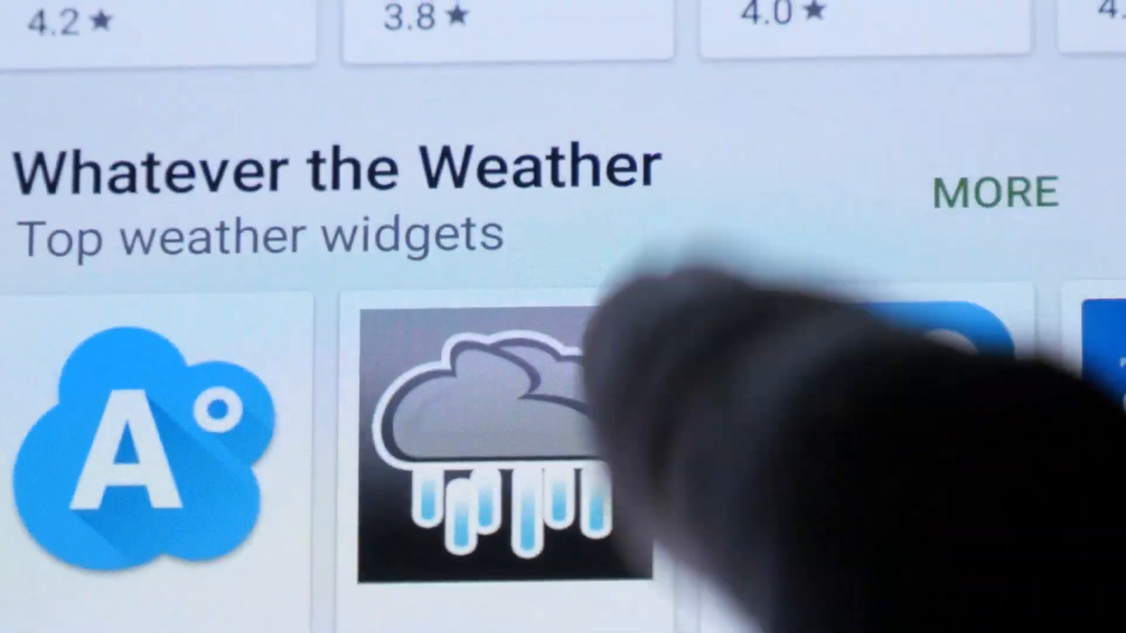